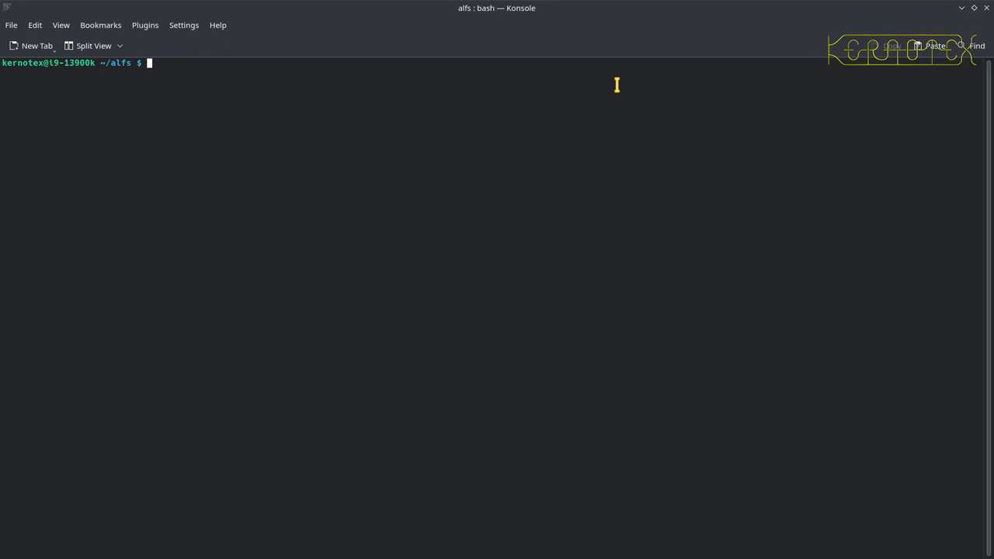
mouse_move(617, 84)
text(ls -l)
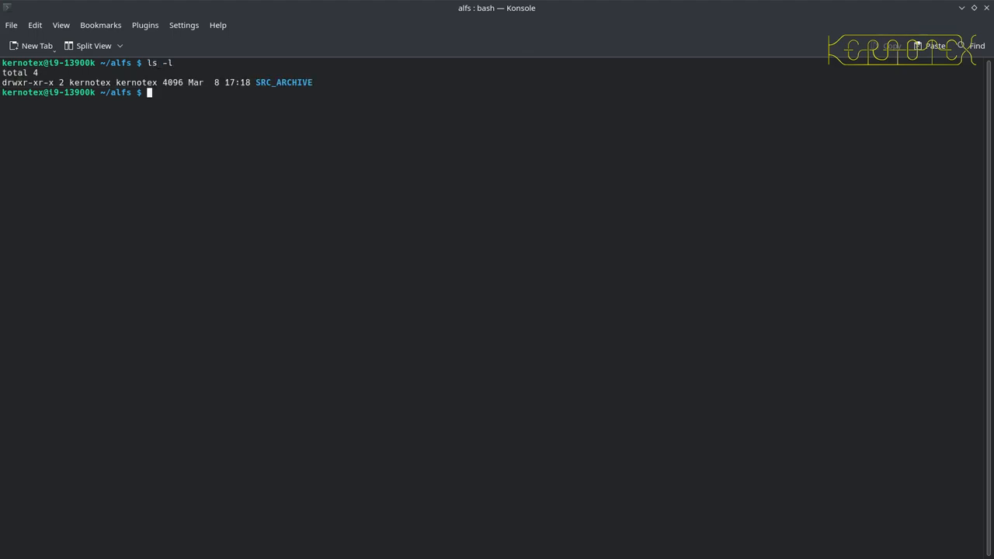
mouse_move(556, 80)
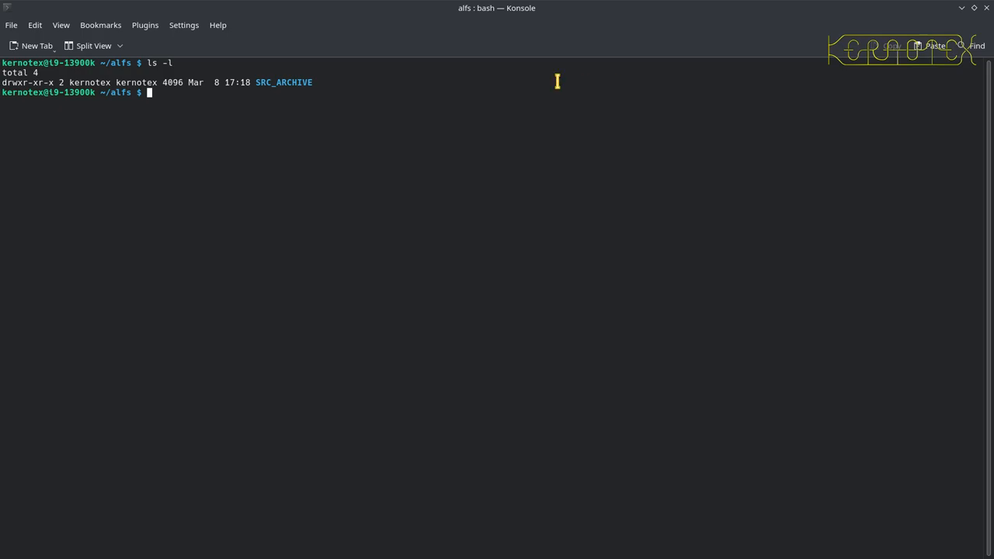
mouse_move(255, 83)
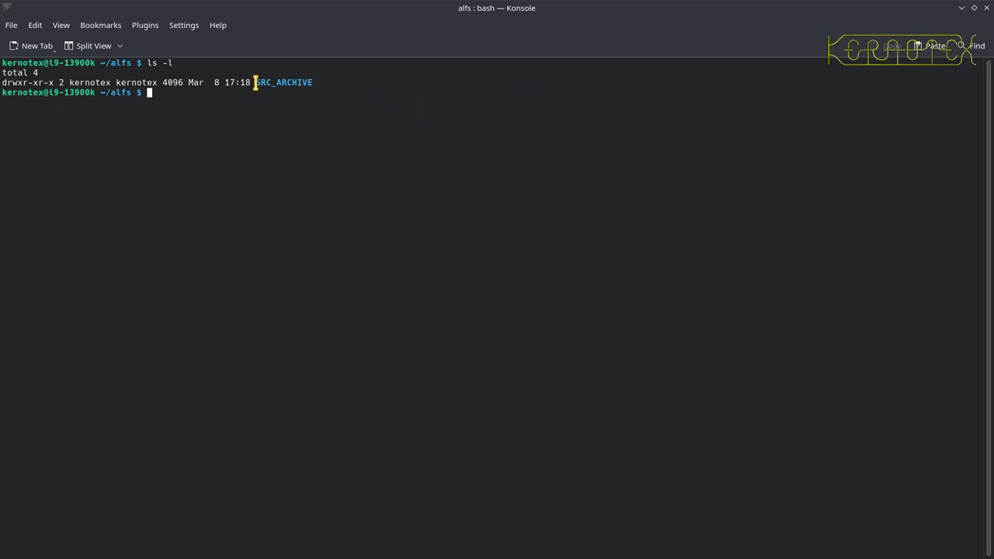
Step: Select the SRC_ARCHIVE folder name in the listing to copy it
double_click(285, 82)
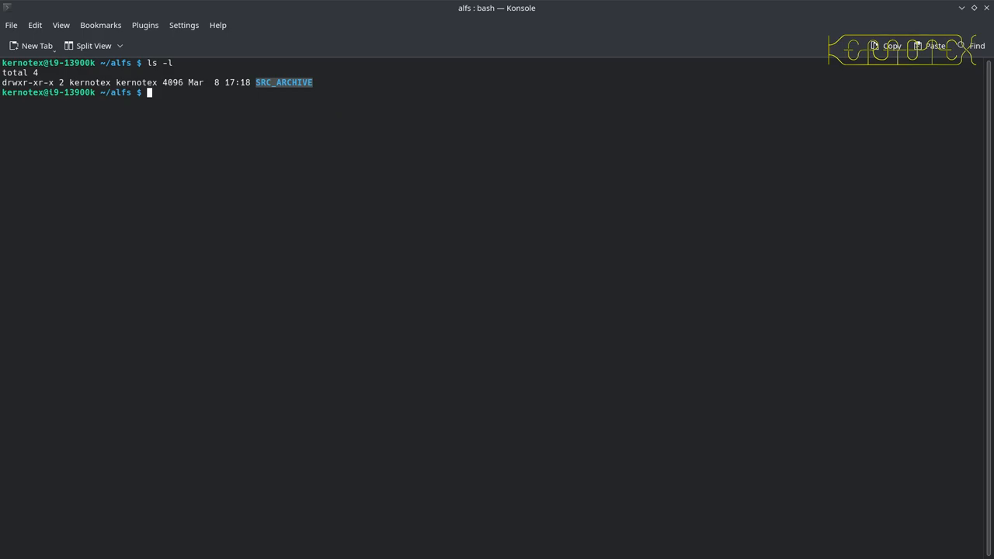
text(touch)
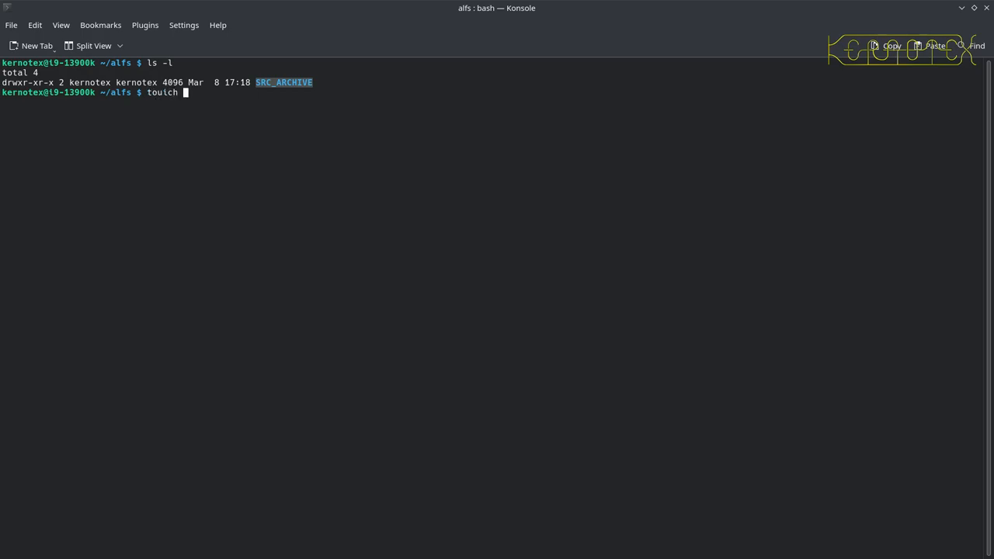
key(BackSpace)
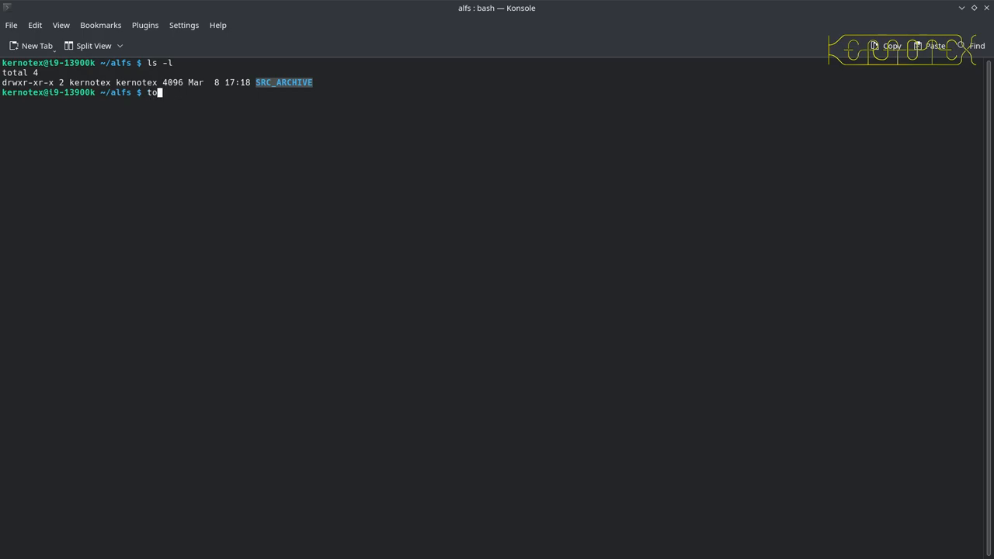
text(uch)
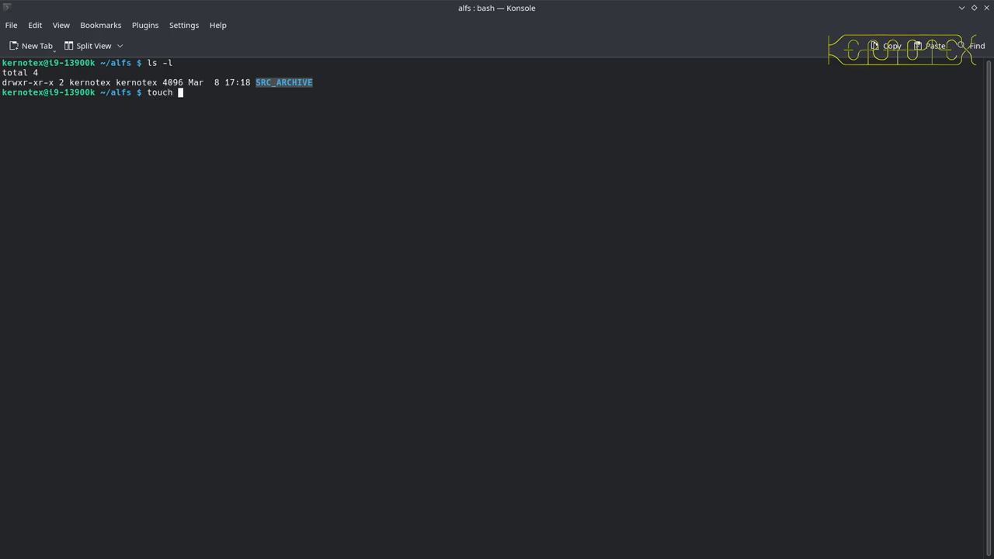
key(BackSpace)
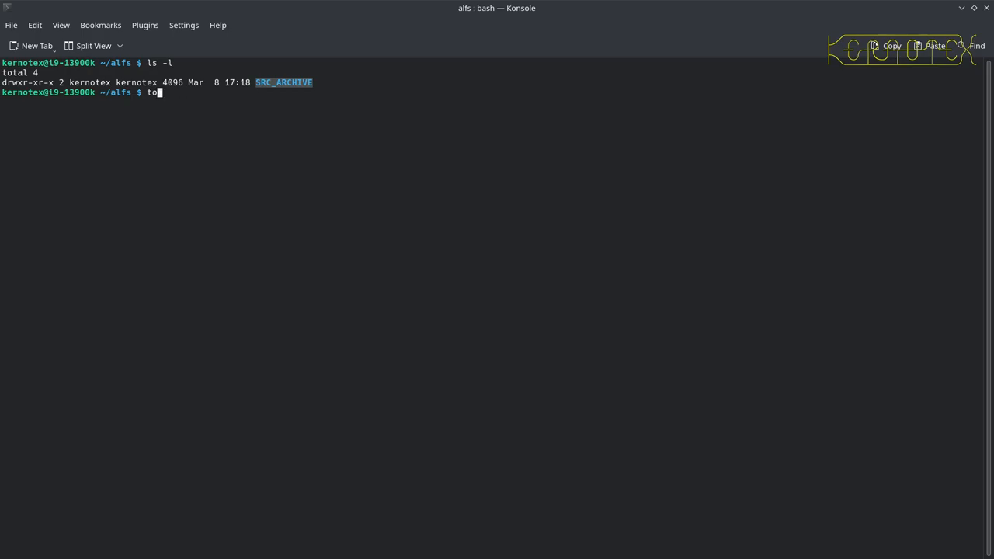
text(echo)
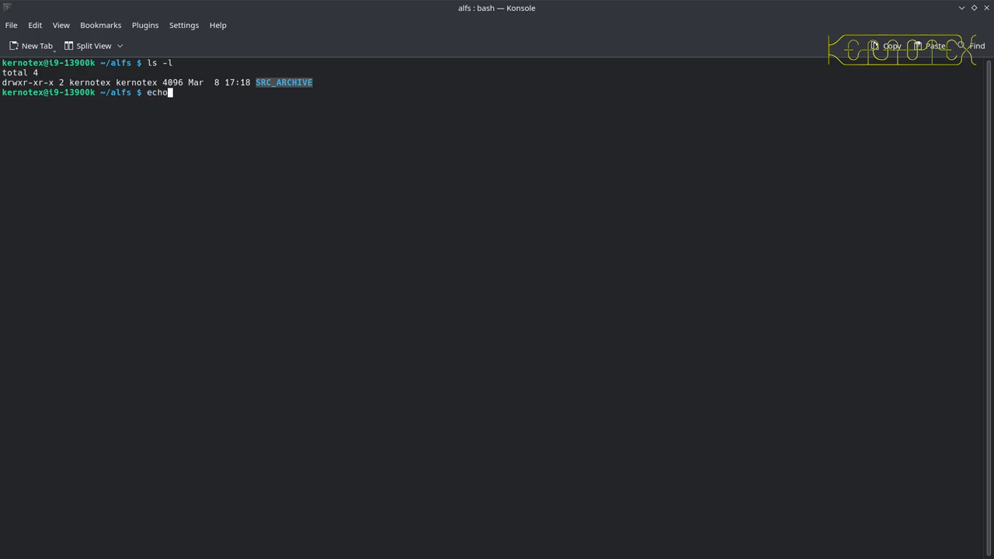
text(@)
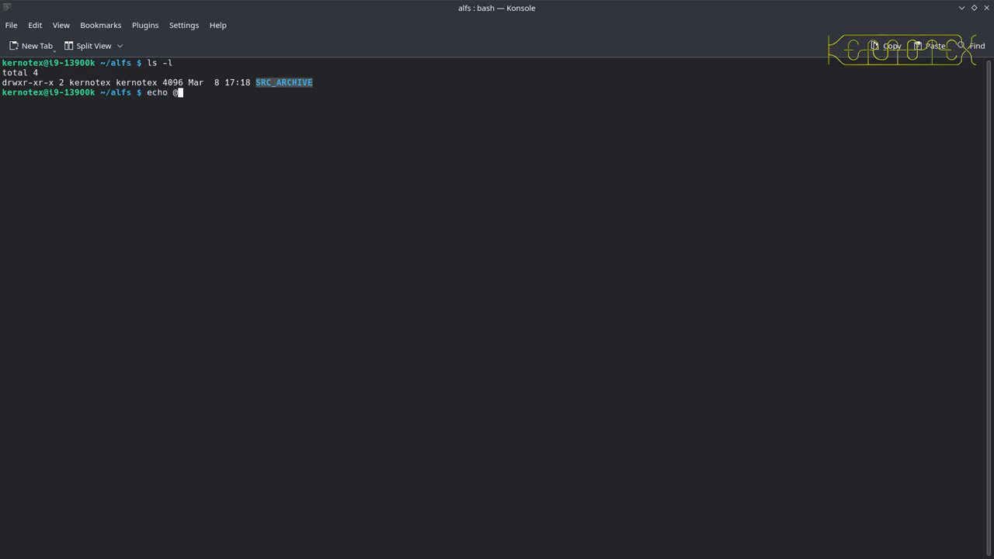
key(BackSpace)
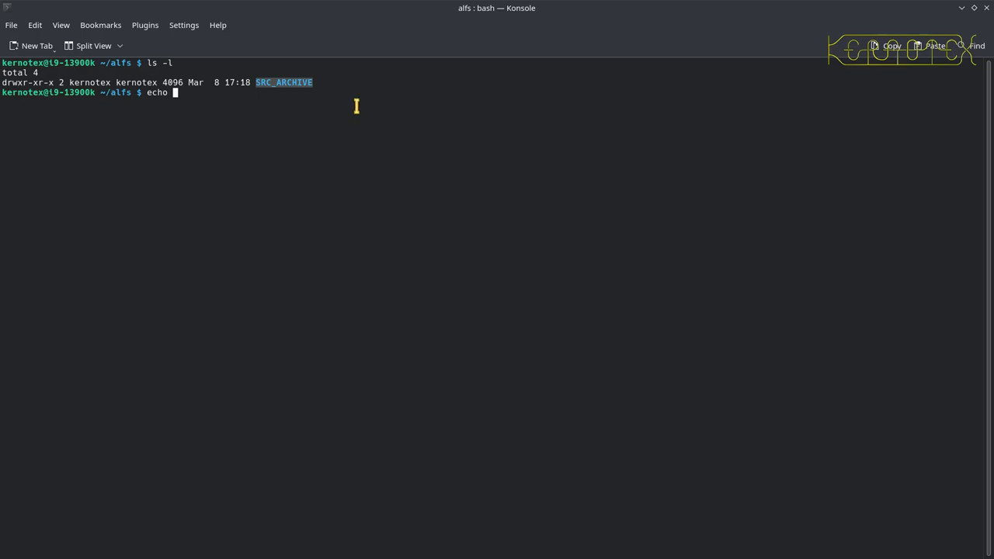
mouse_move(357, 106)
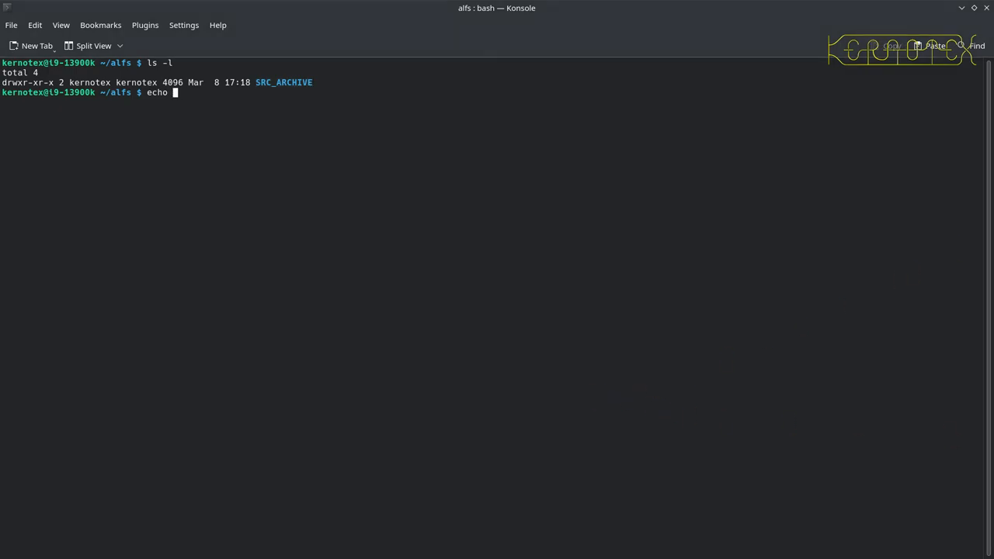
mouse_move(637, 239)
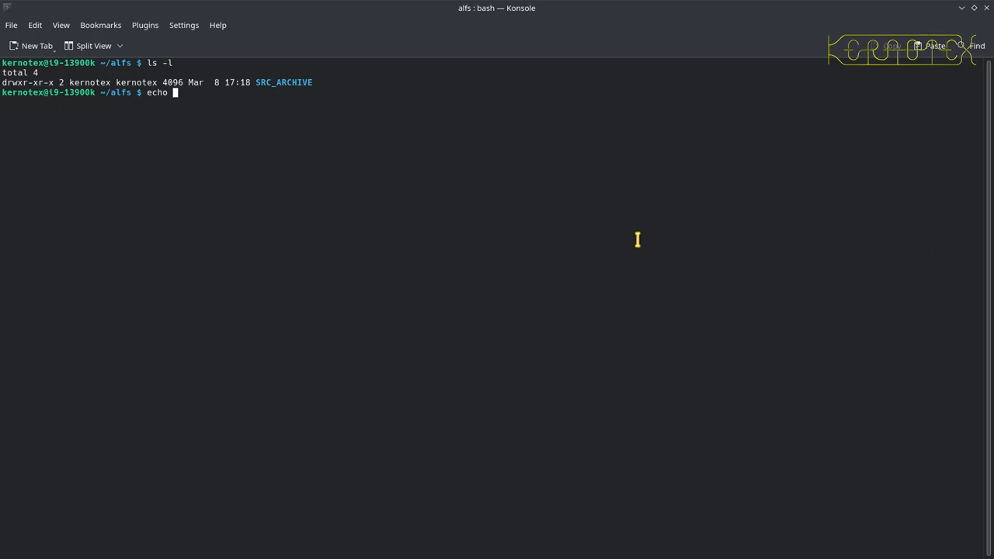
Step: Write "TO BE POPULATED" into a new CONFIG-6.1.11 placeholder file with echo
text(")
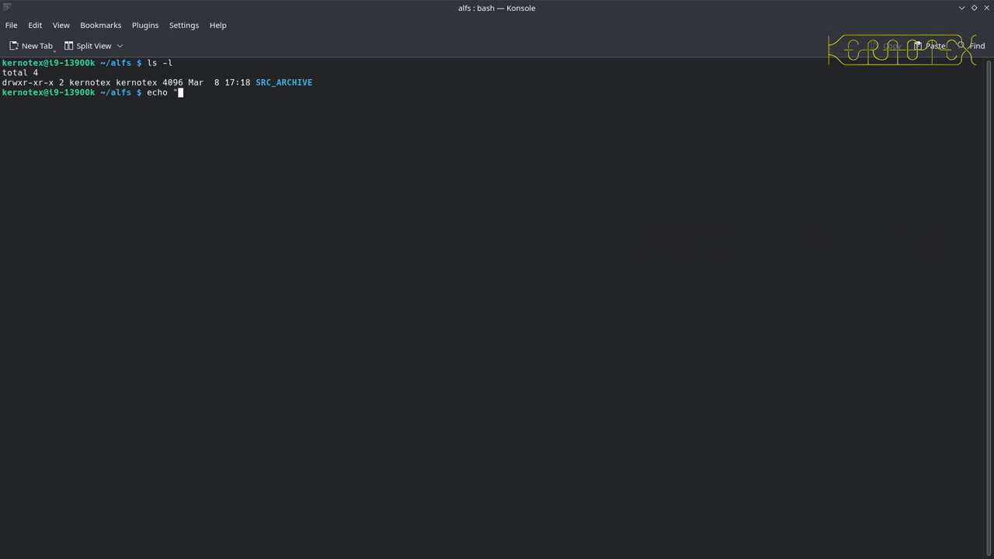
text(TO BE C)
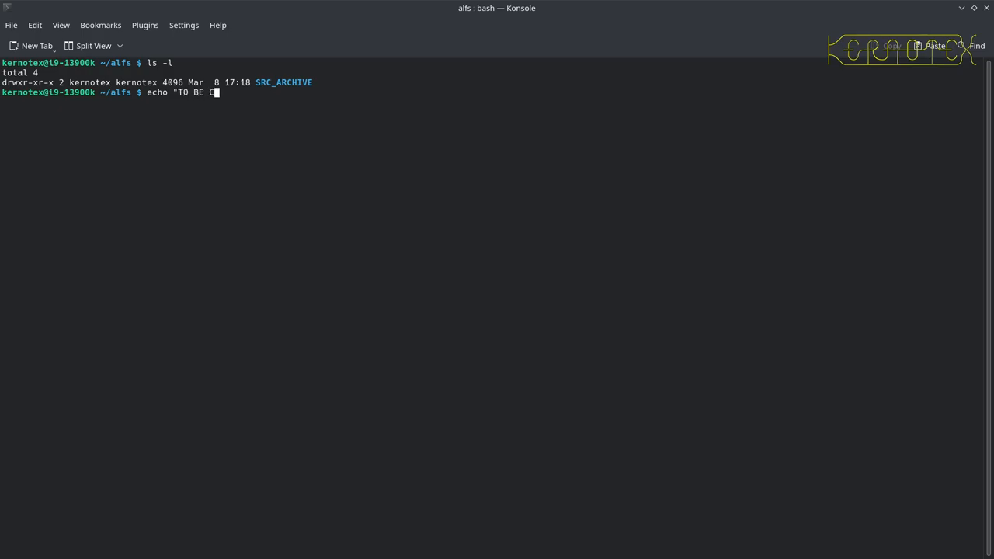
text(POPULATE)
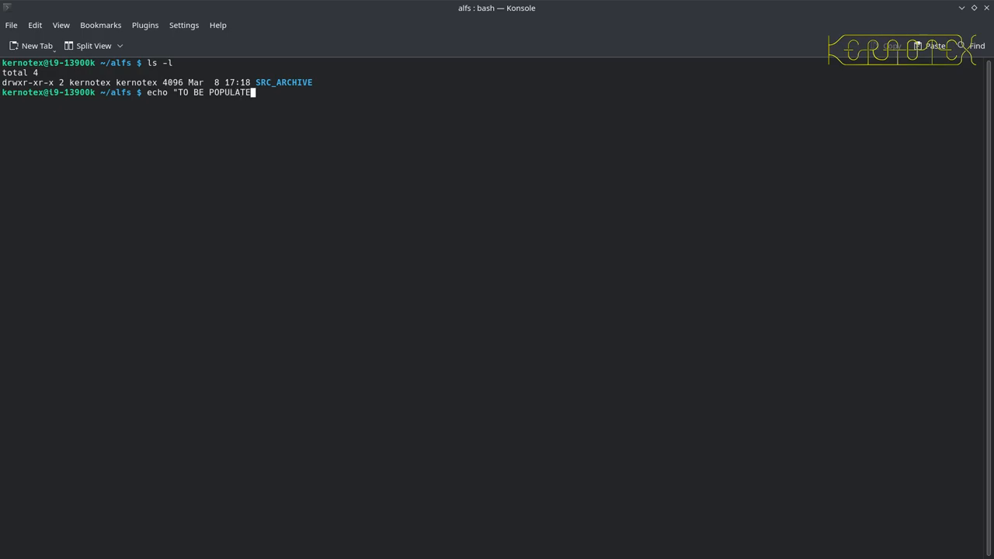
text(>)
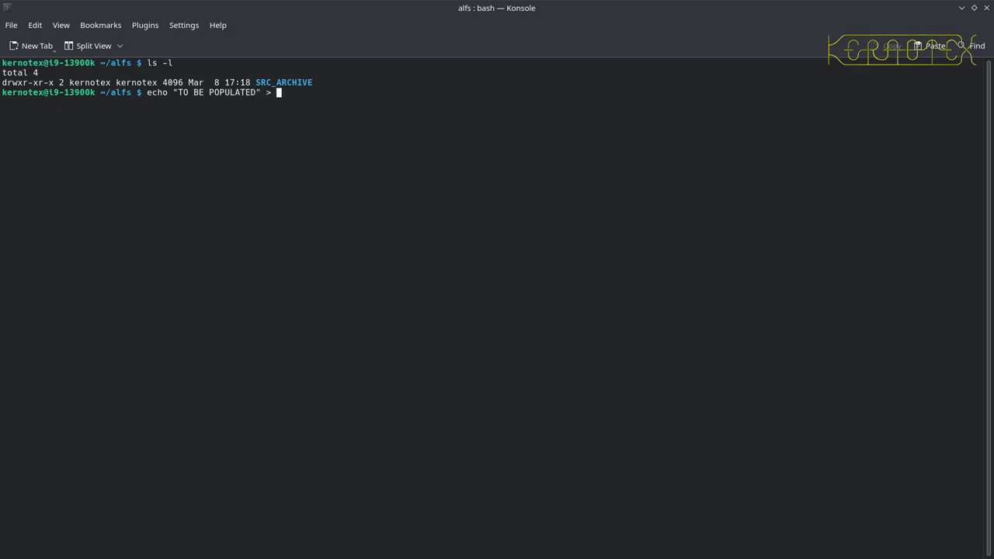
text(CONFIG-)
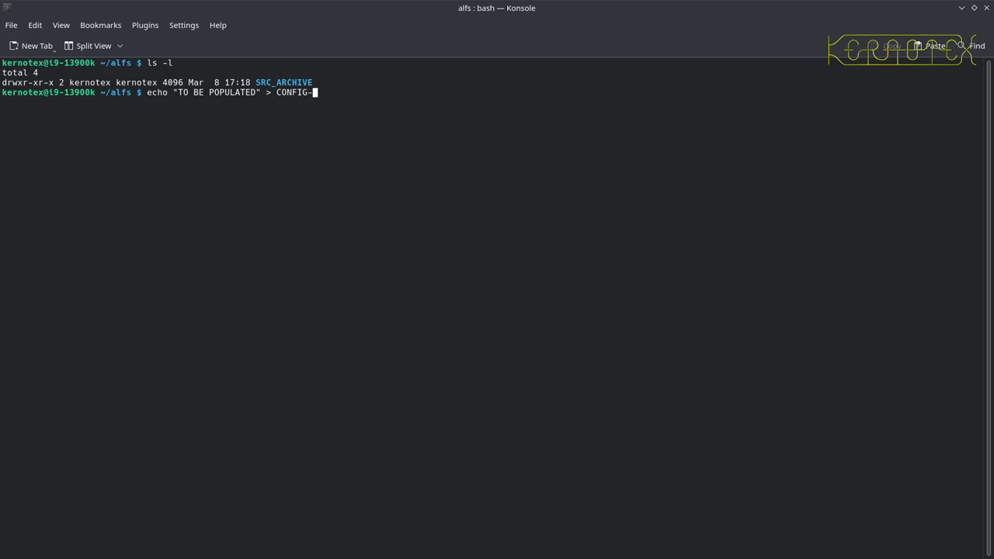
text(6.1.11)
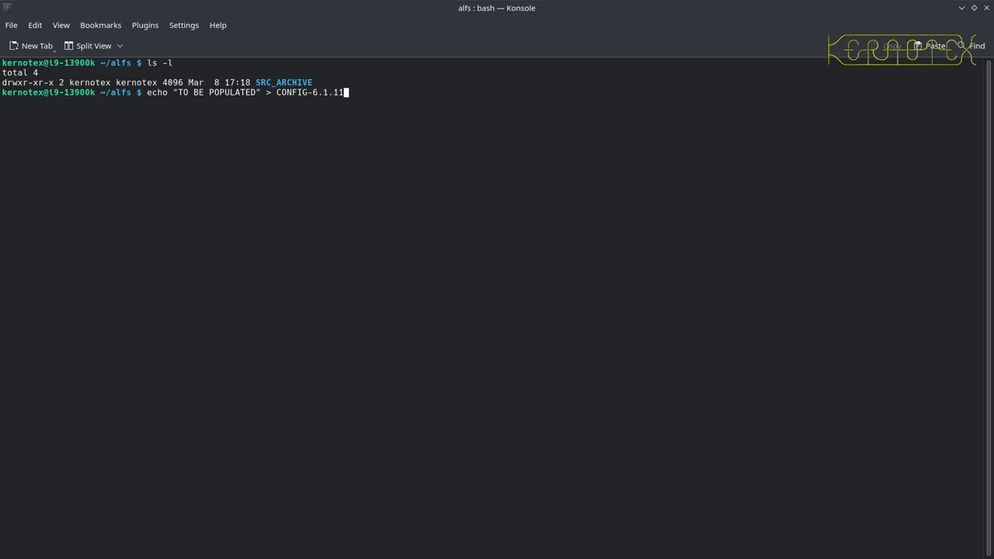
key(Return)
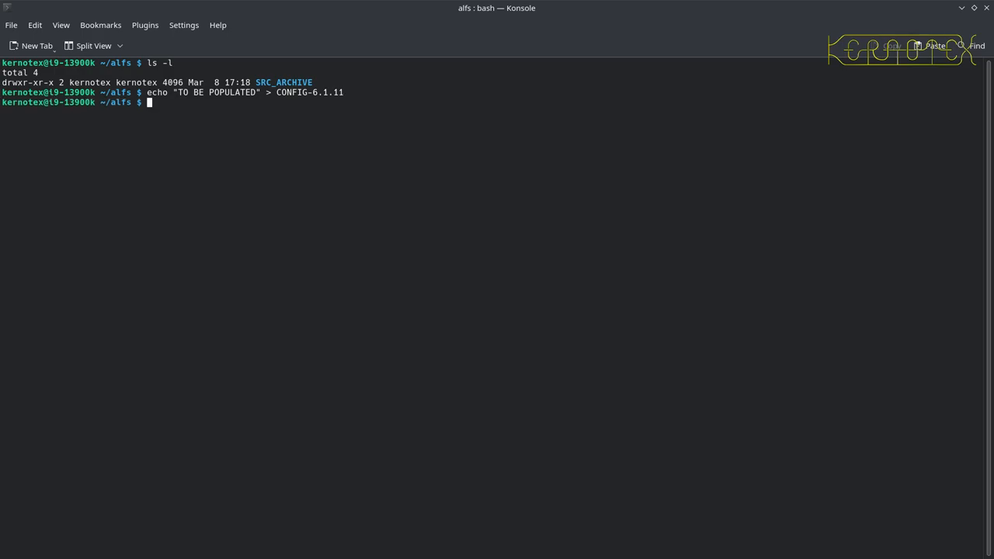
Step: List the alfs work directory showing CONFIG-6.1.11 beside SRC_ARCHIVE
text(ls -)
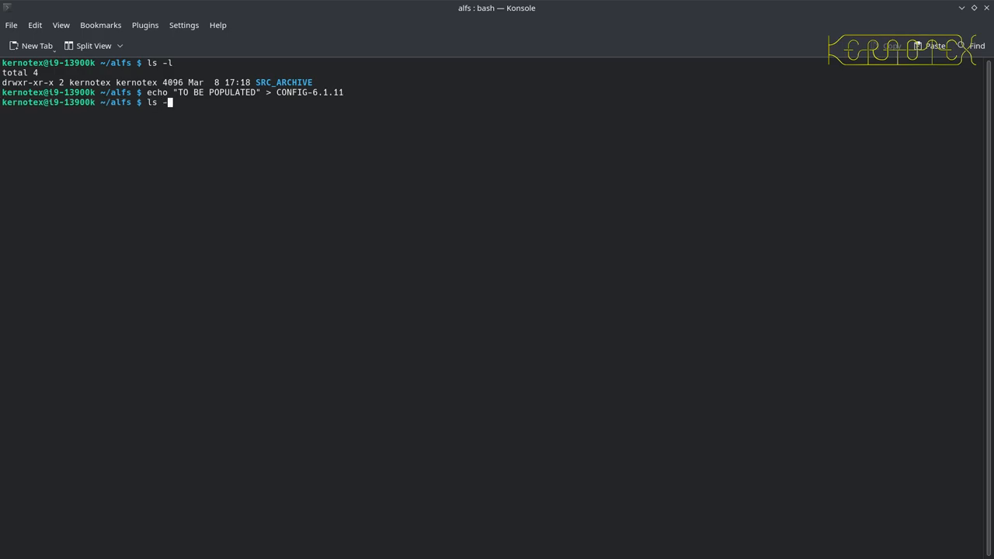
key(Return)
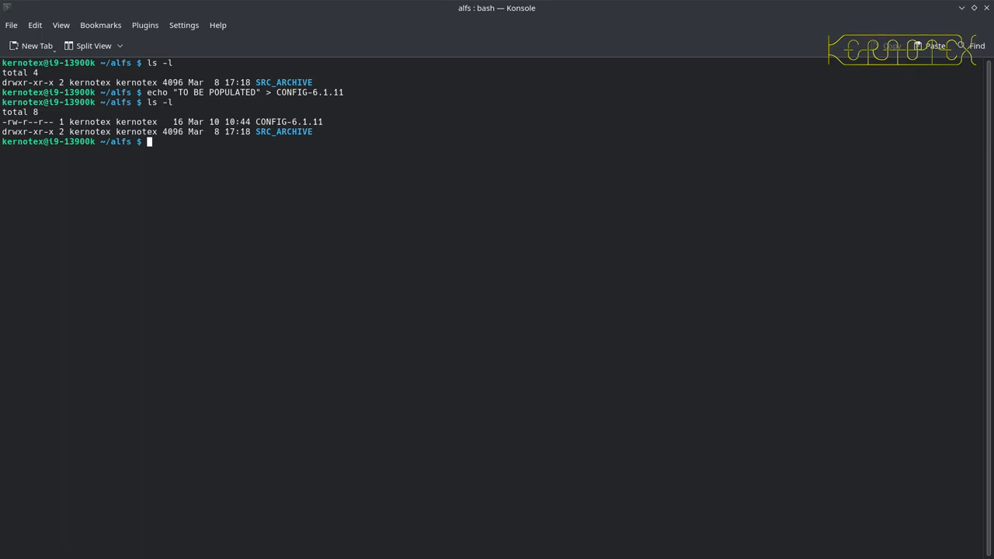
mouse_move(373, 180)
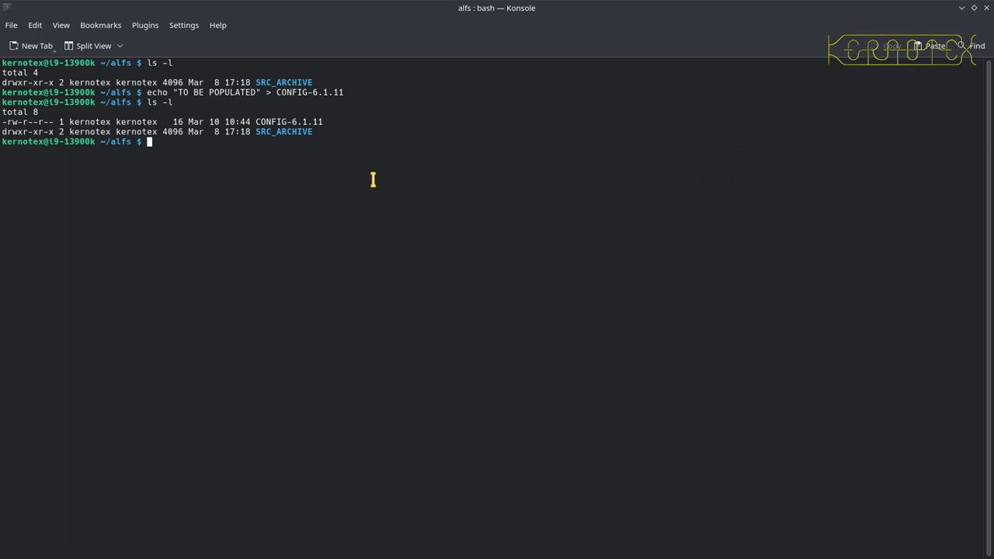
mouse_move(303, 131)
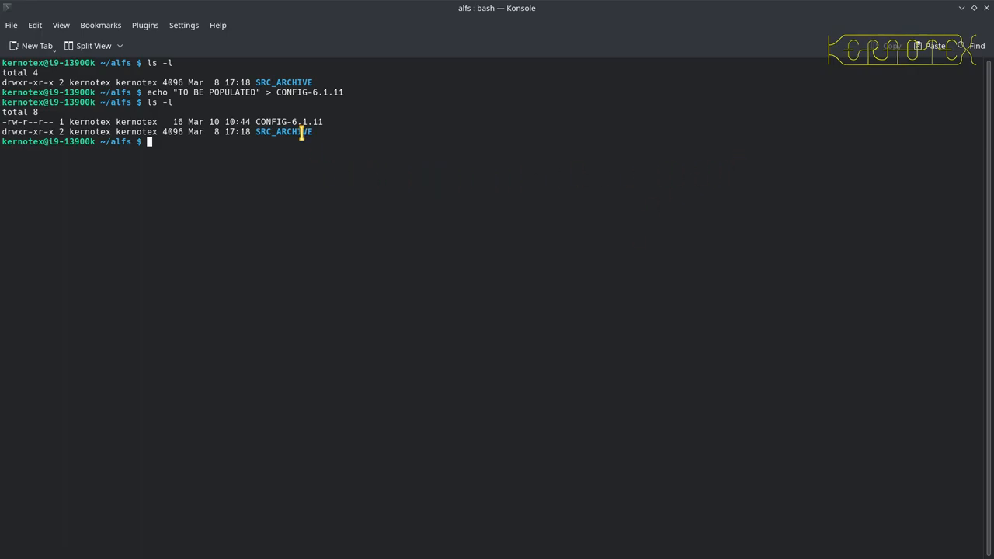
Step: List the source tarballs and patches stored inside SRC_ARCHIVE/
text(ls -)
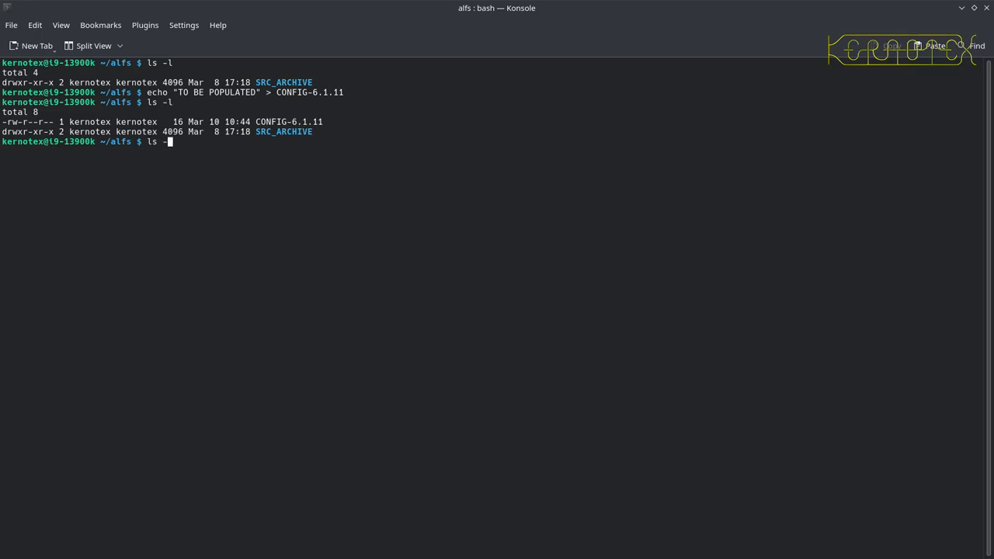
text(SRC_ARCHIVE/)
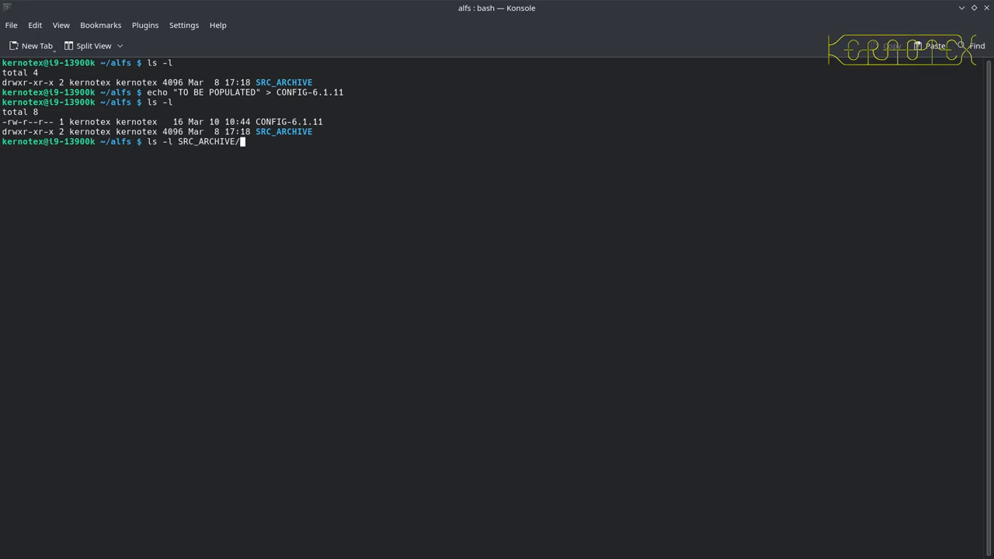
key(Return)
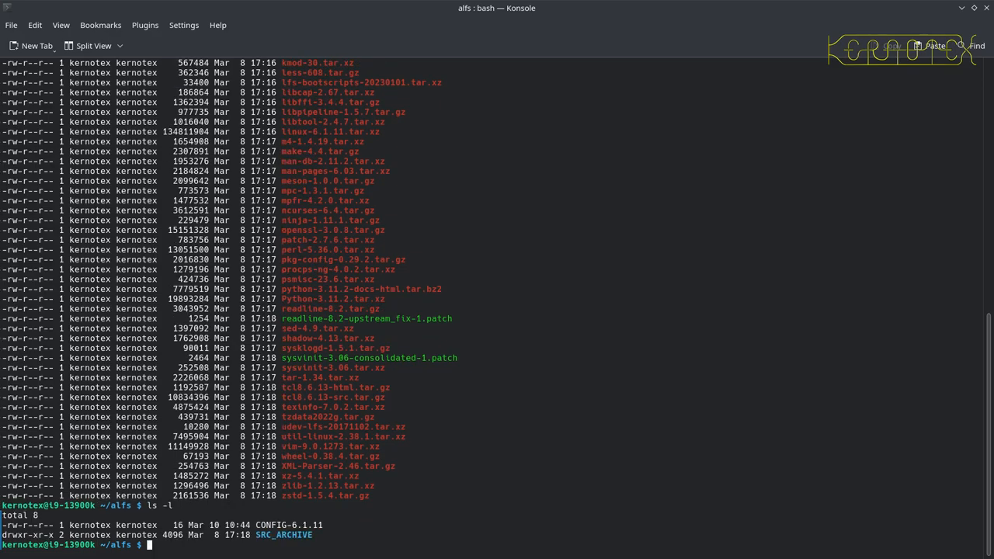
text(ls -)
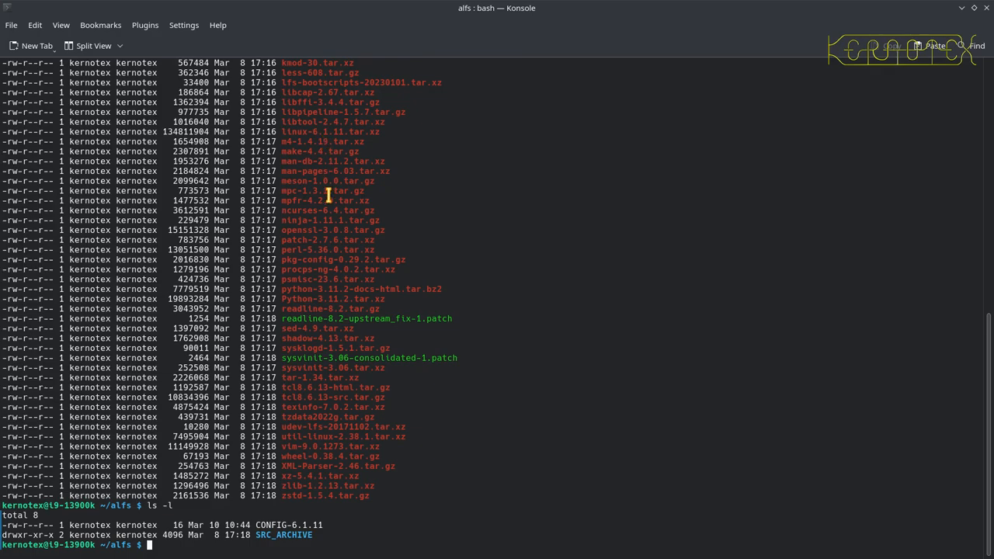
Step: Remove mpc-1.3.1.tar.gz from SRC_ARCHIVE with rm
double_click(323, 190)
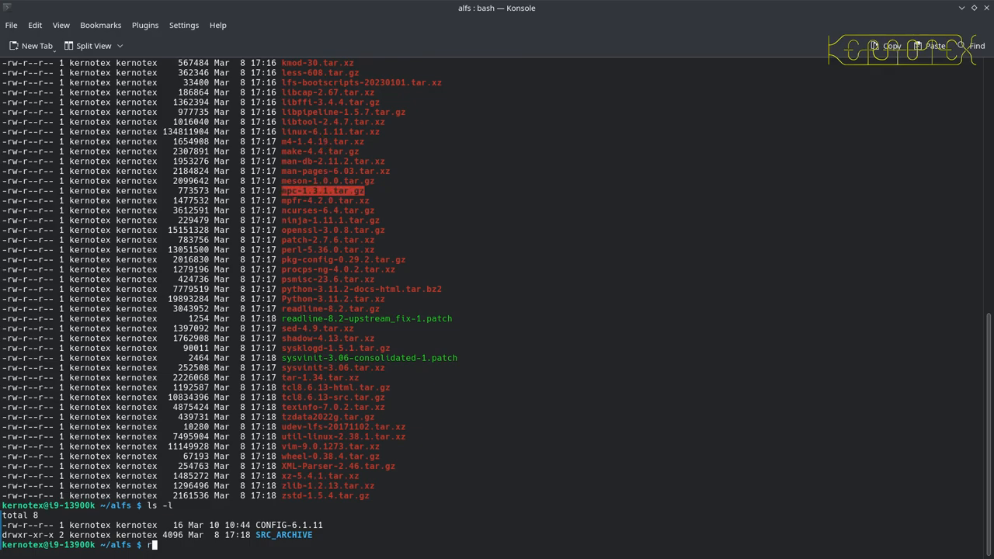
text(m SRC_ARCHIVE/mpc-1.3.1.tar.gz)
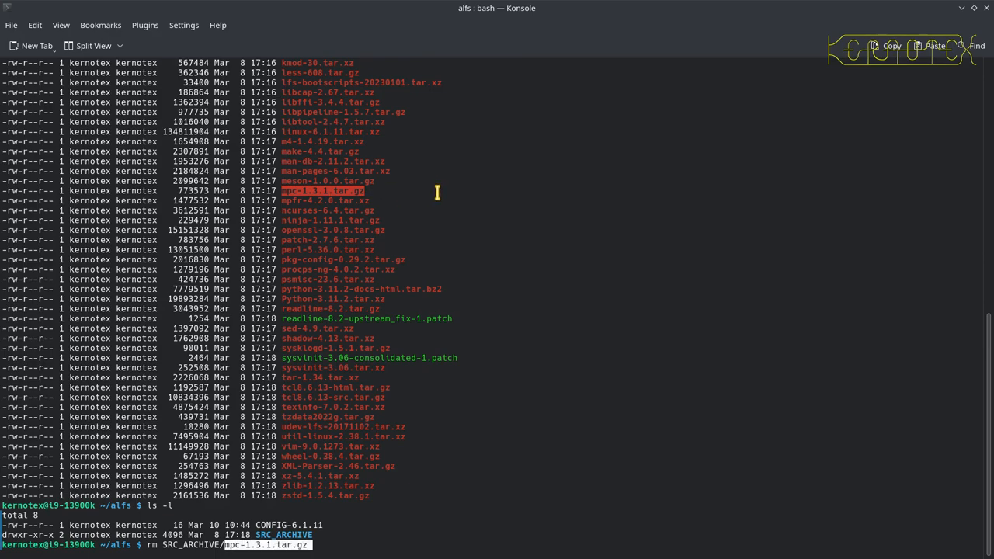
key(Return)
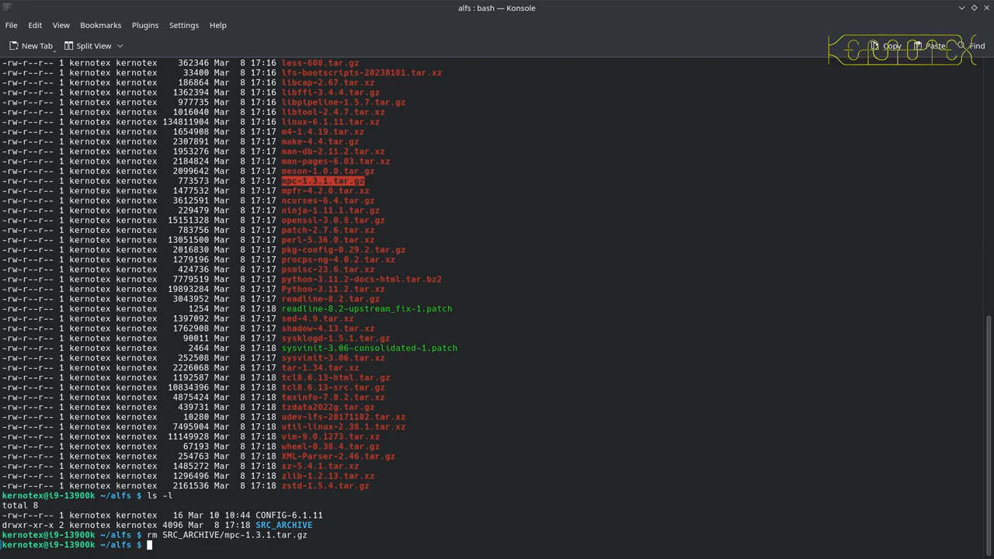
Step: Show CONFIG-6.1.11 contains TO BE POPULATED and relist the work directory
text(cat CONFIG-6.1.11)
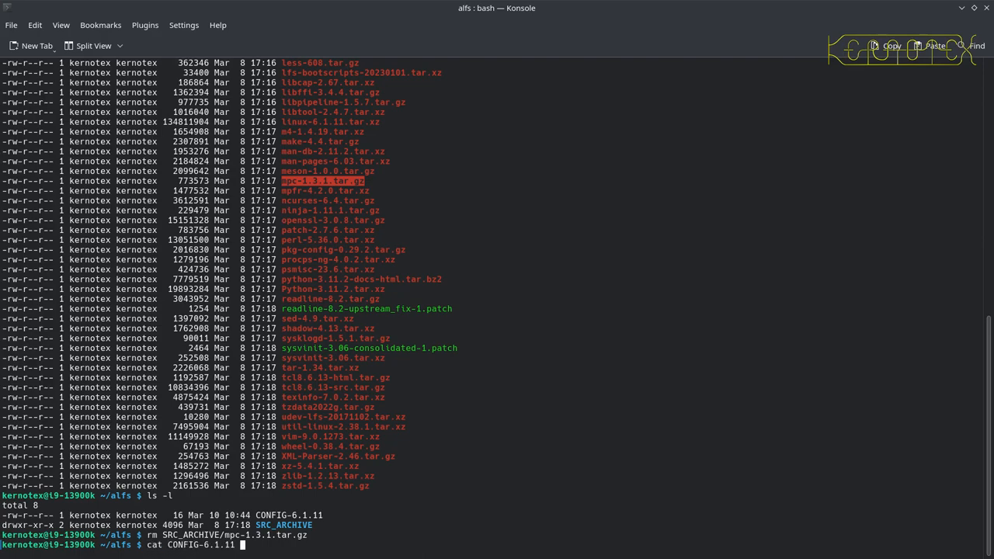
key(Return)
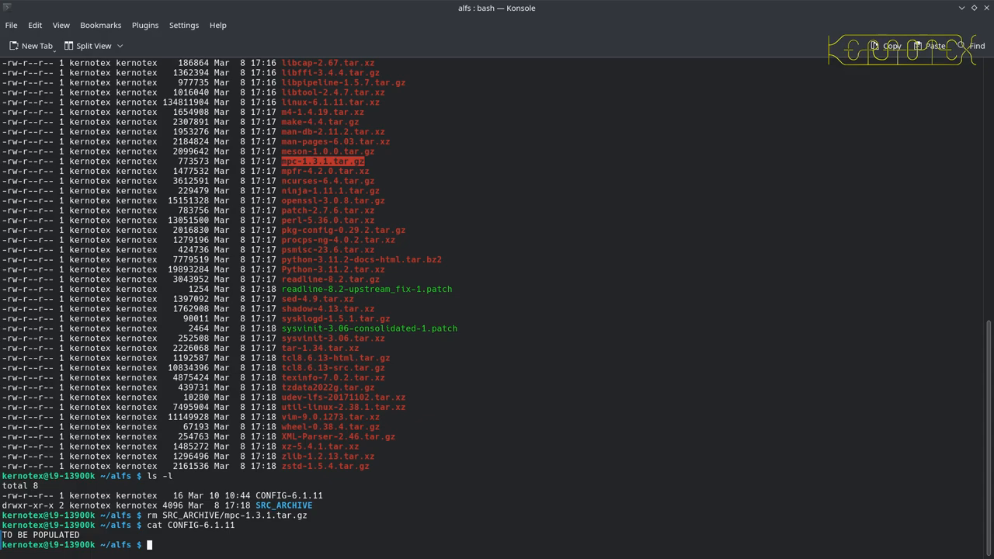
text(ls)
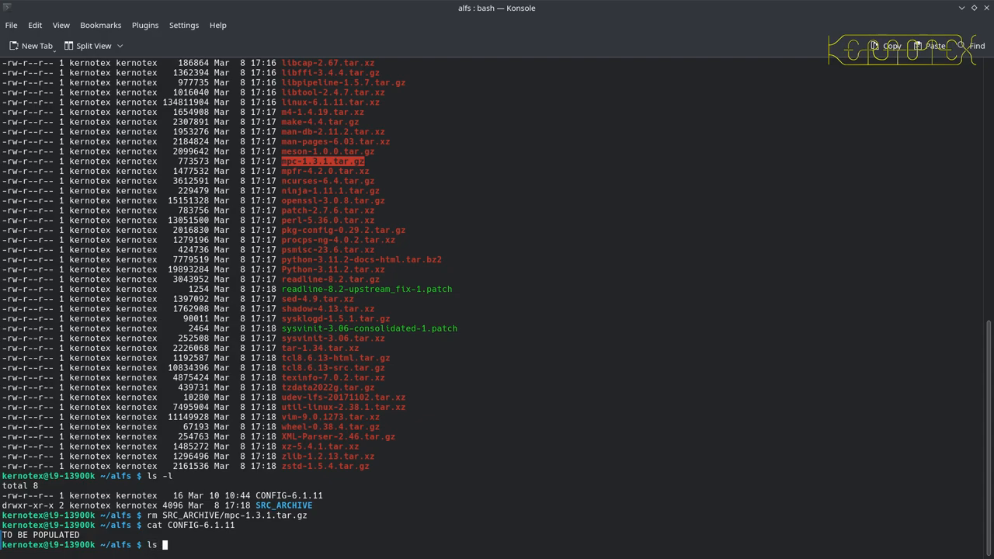
key(Return)
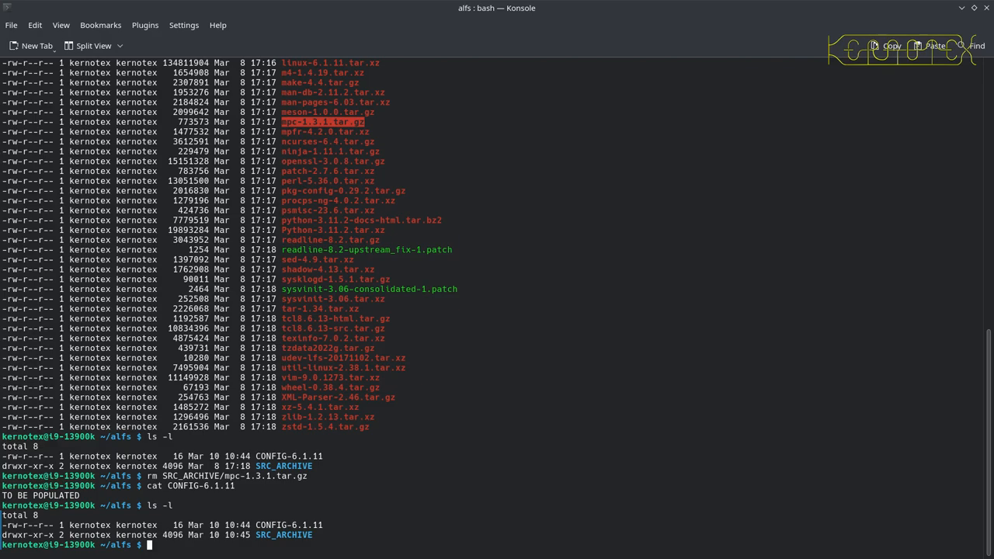
mouse_move(494, 266)
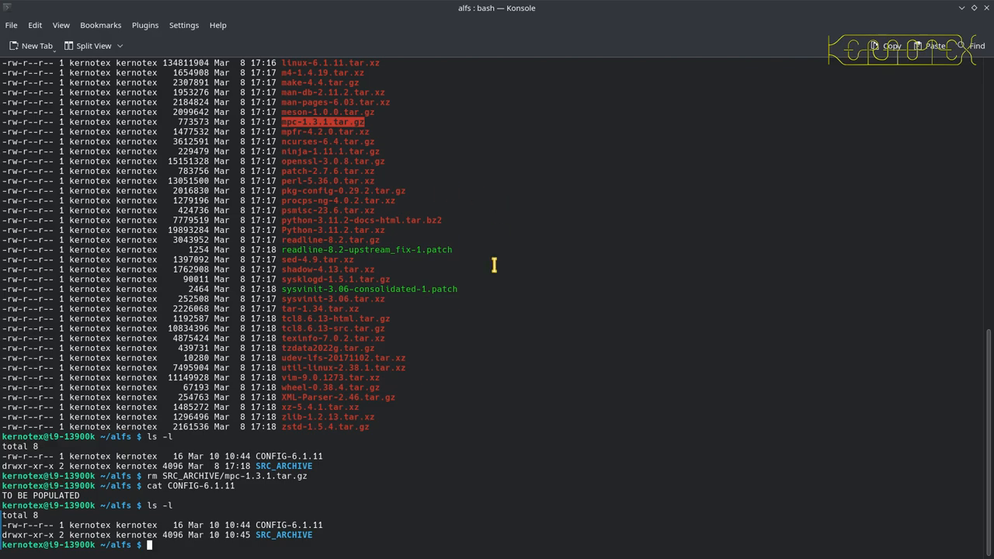
text(mpc-1.3.1.tar.gz)
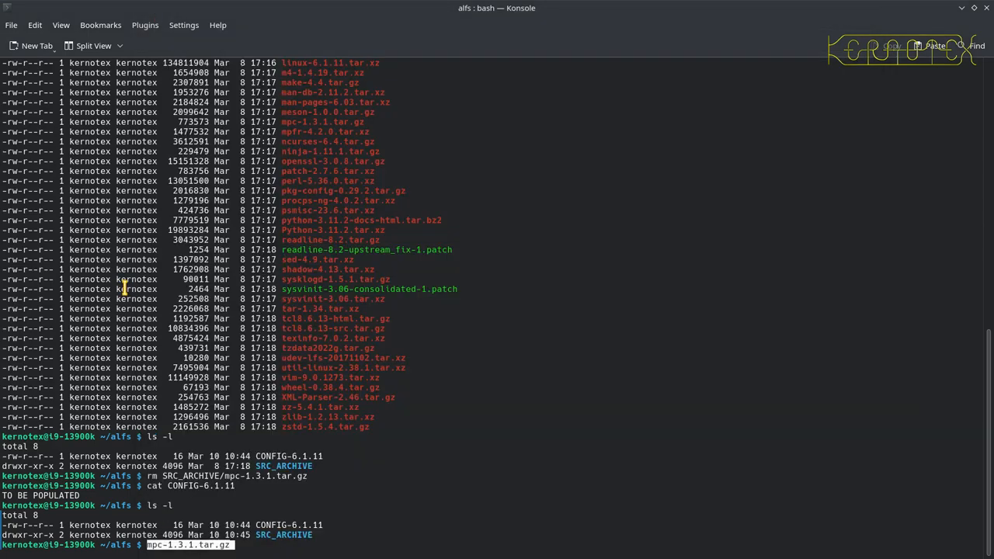
key(ctrl+c)
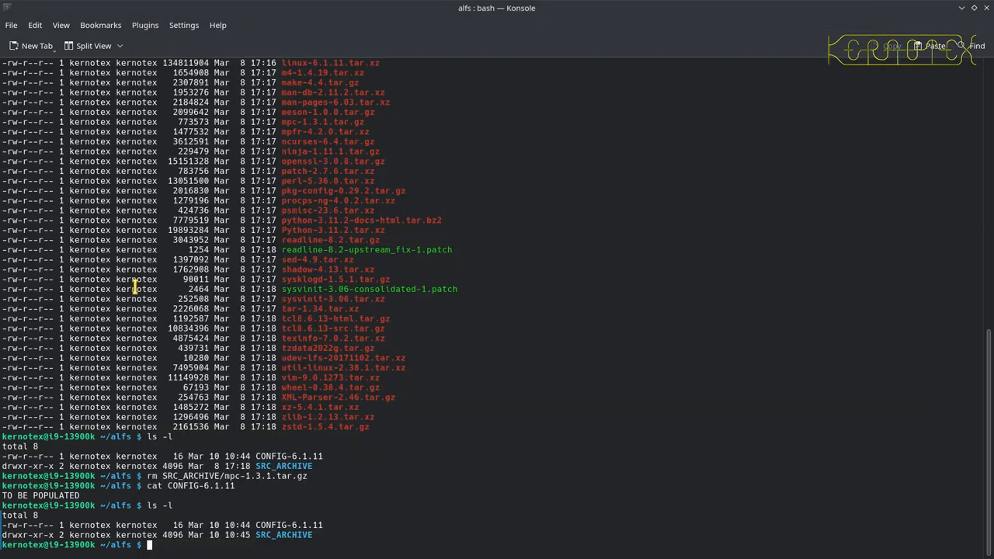
text(git clone https://git.linuxfromscratch.org/jhalfs.git)
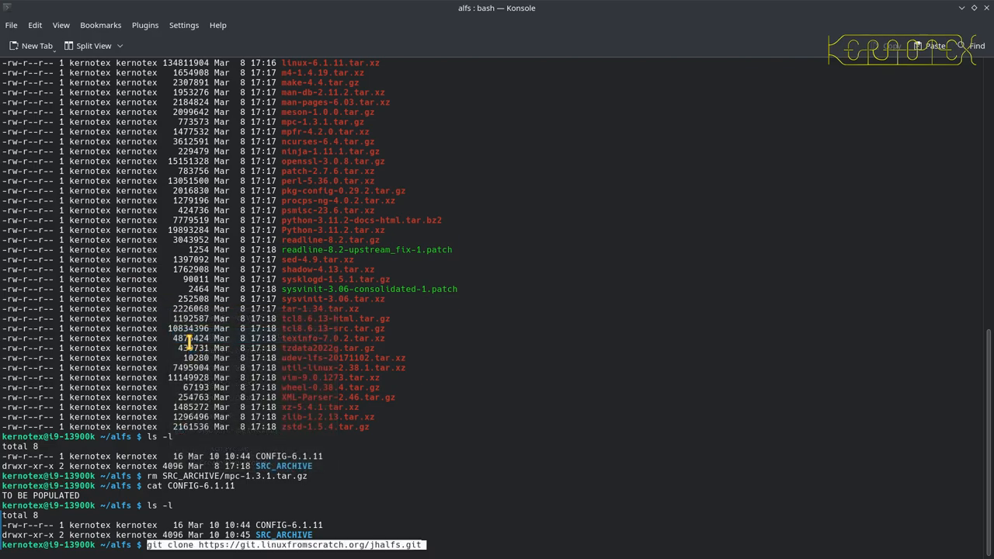
key(Return)
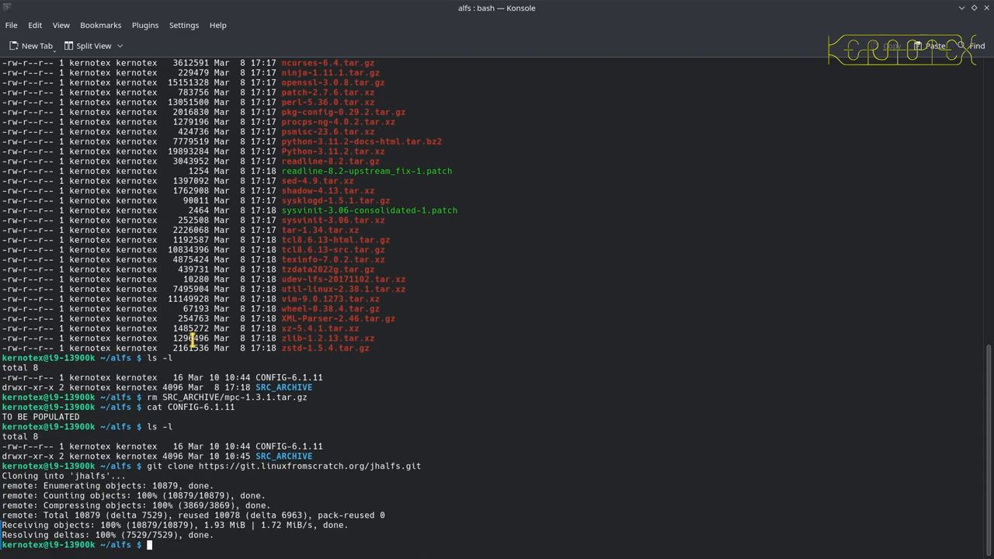
Step: Change into jhalfs/ and list its files with ls -l
text(cd jhalfs/)
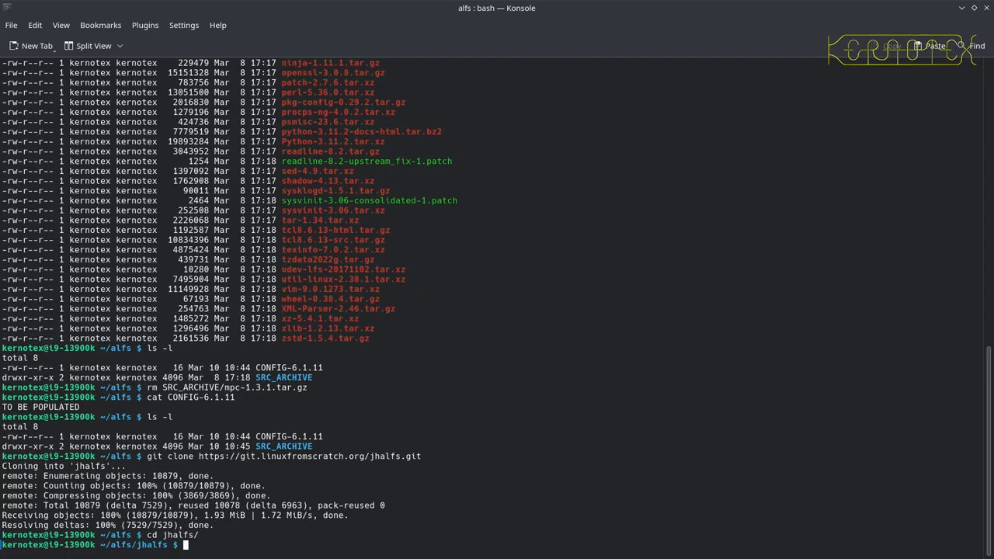
text(ls -l)
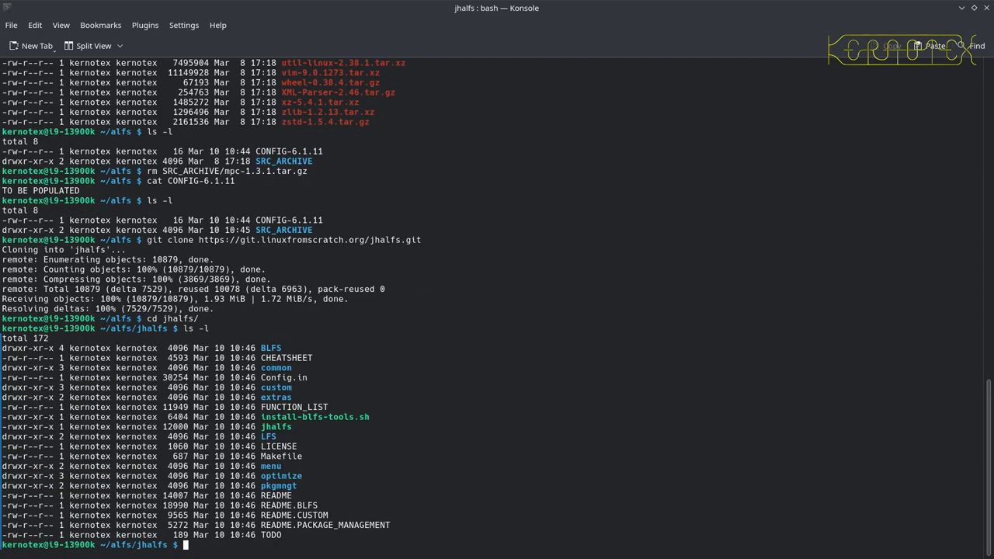